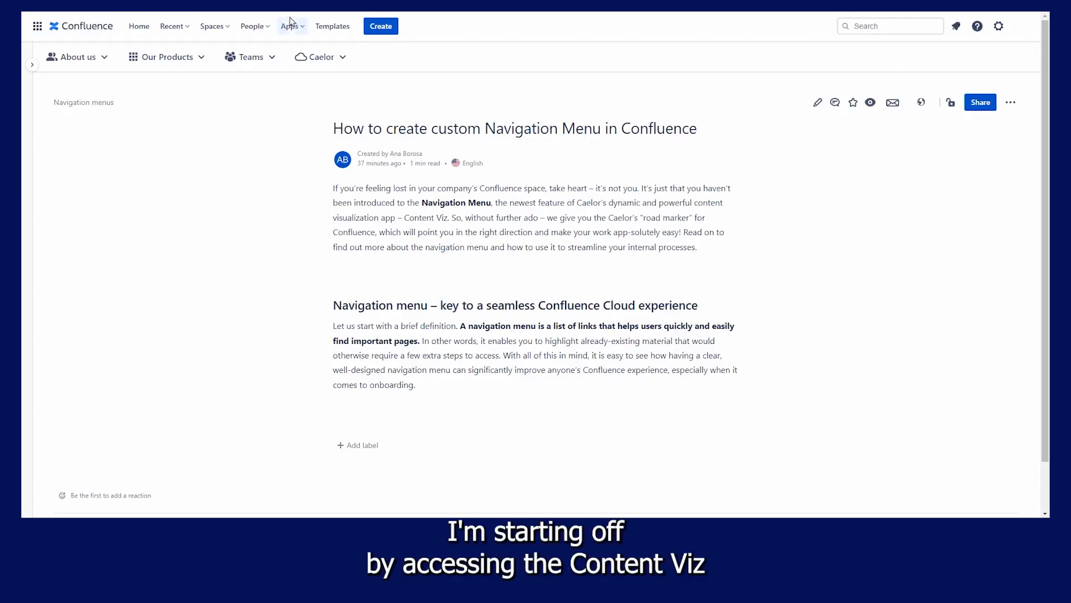
Make the custom navigation menu visible for all users and save the visibility setting.
left_click(291, 26)
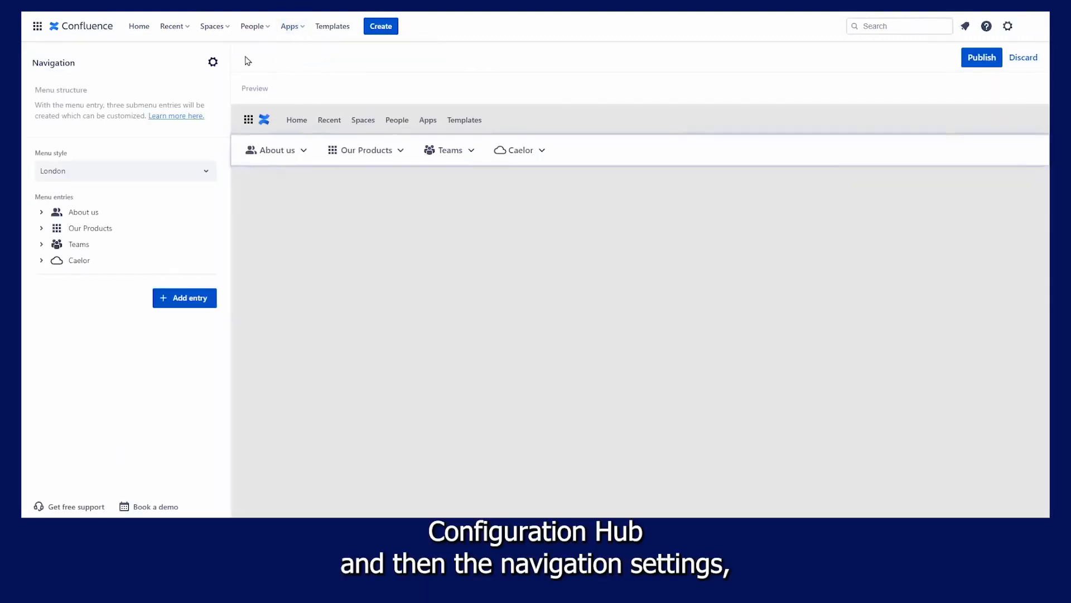
left_click(212, 62)
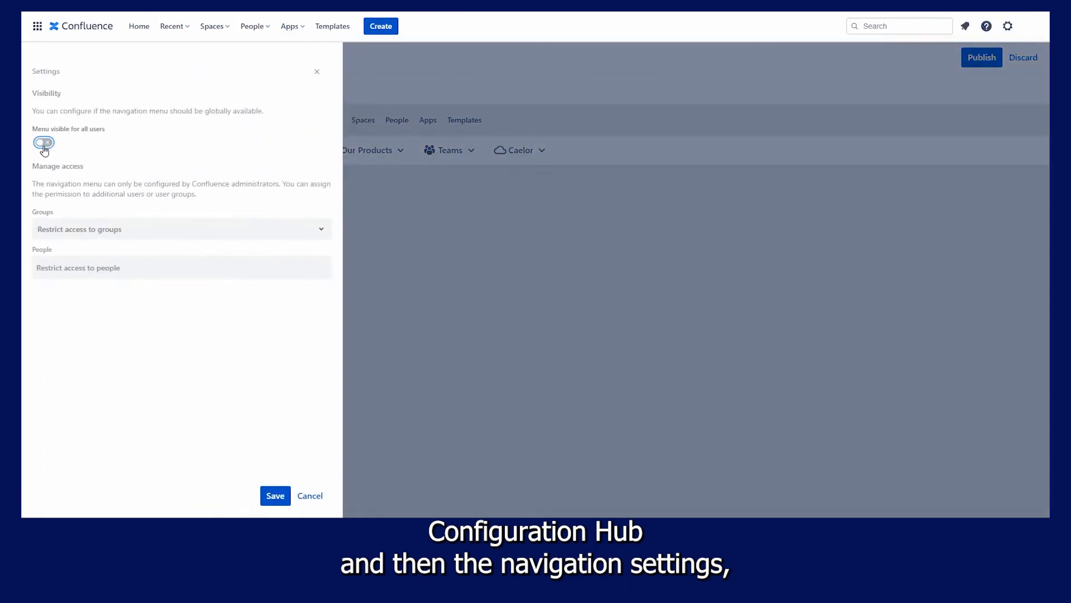
left_click(43, 142)
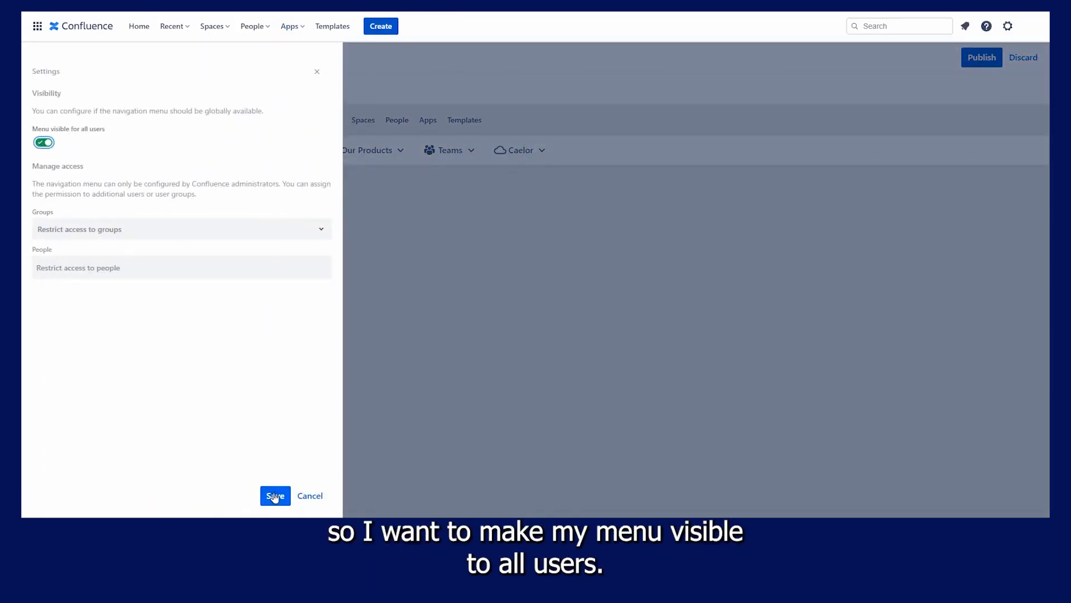
left_click(274, 496)
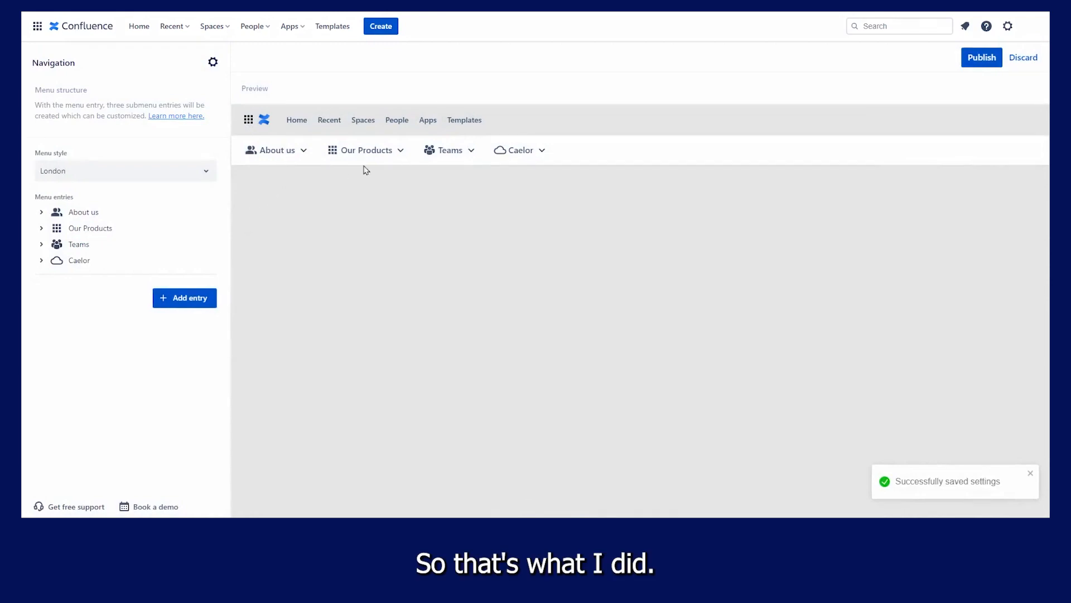
Keep London as the menu style from the available styles.
left_click(124, 171)
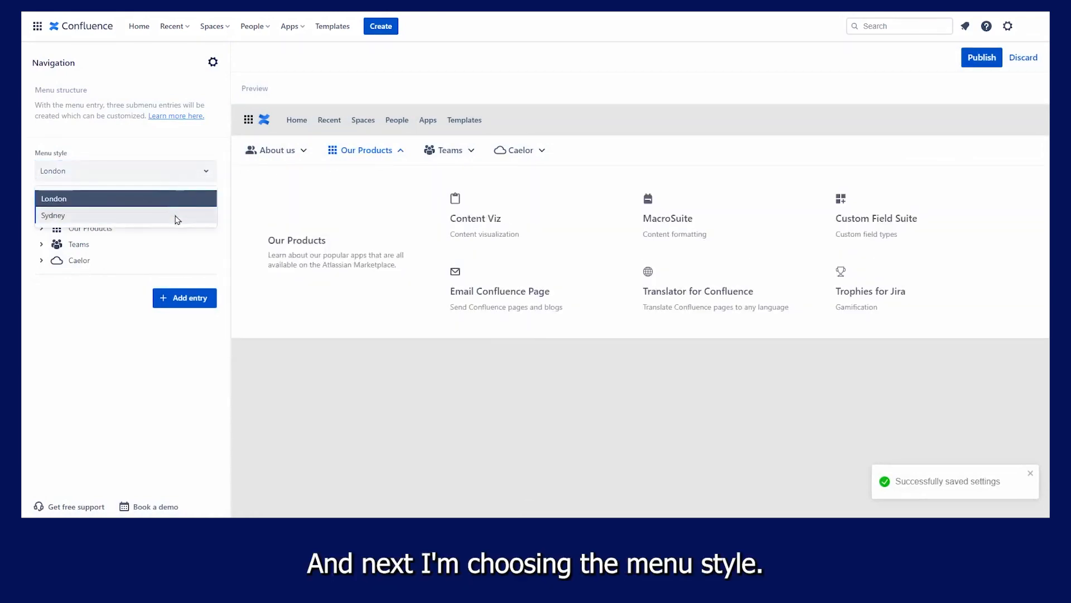
left_click(54, 199)
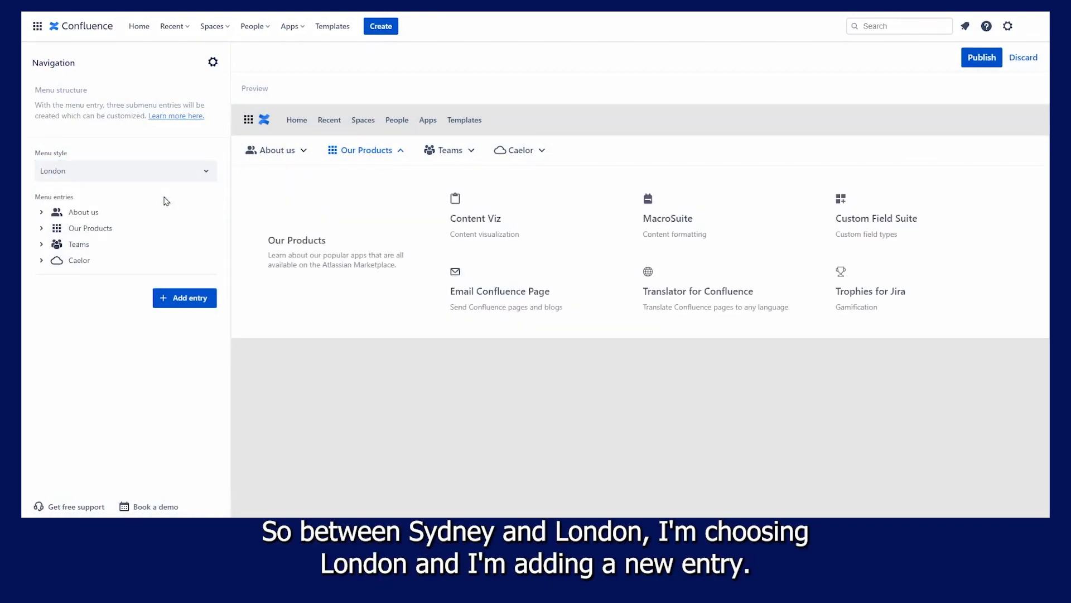
Create a new top-level entry named News with an icon.
left_click(184, 297)
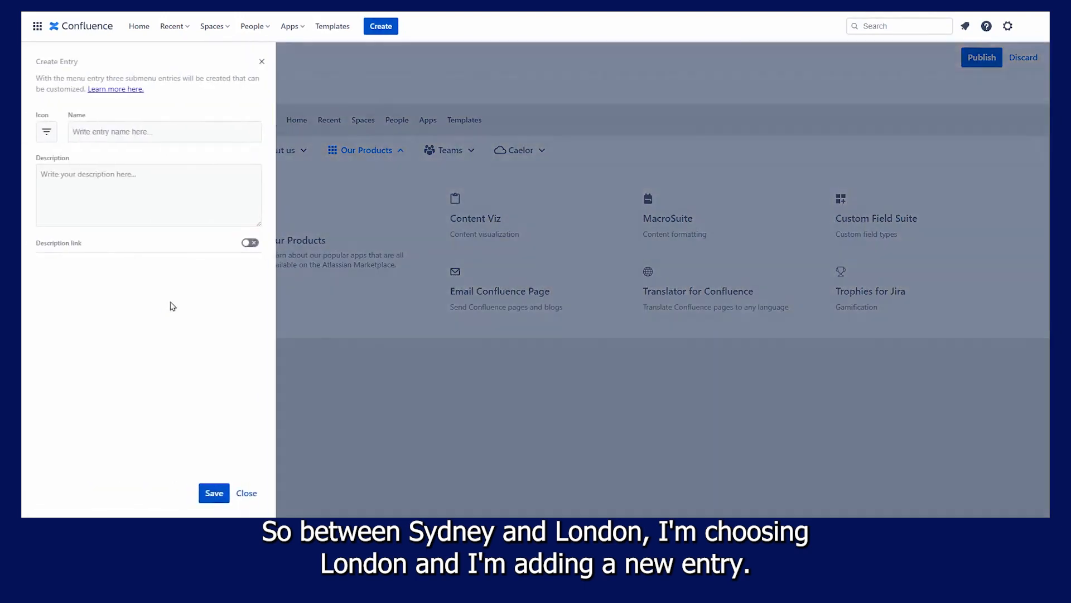
type("News")
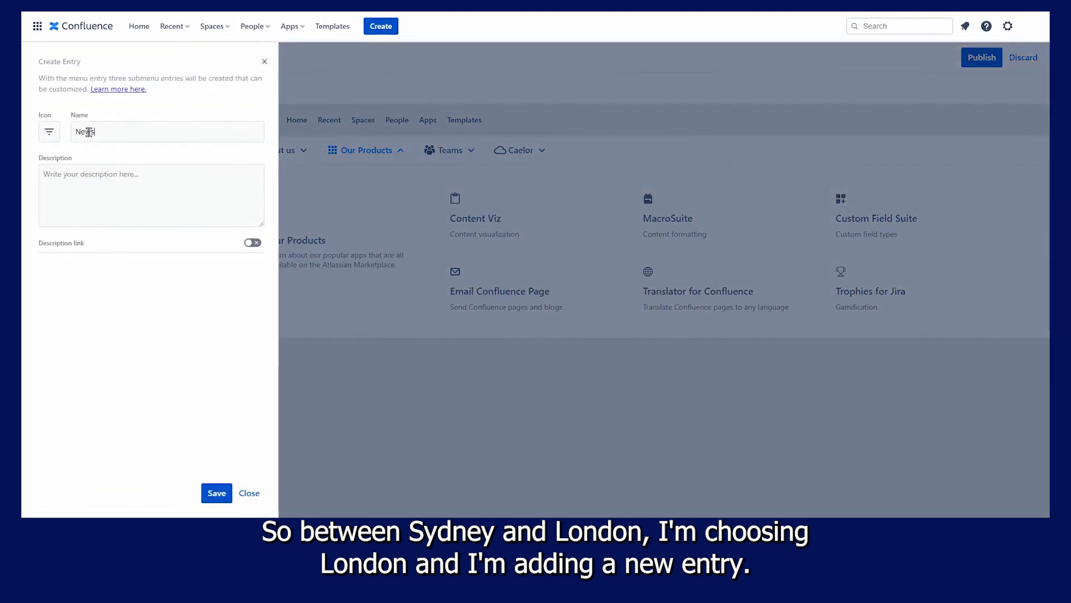
left_click(48, 132)
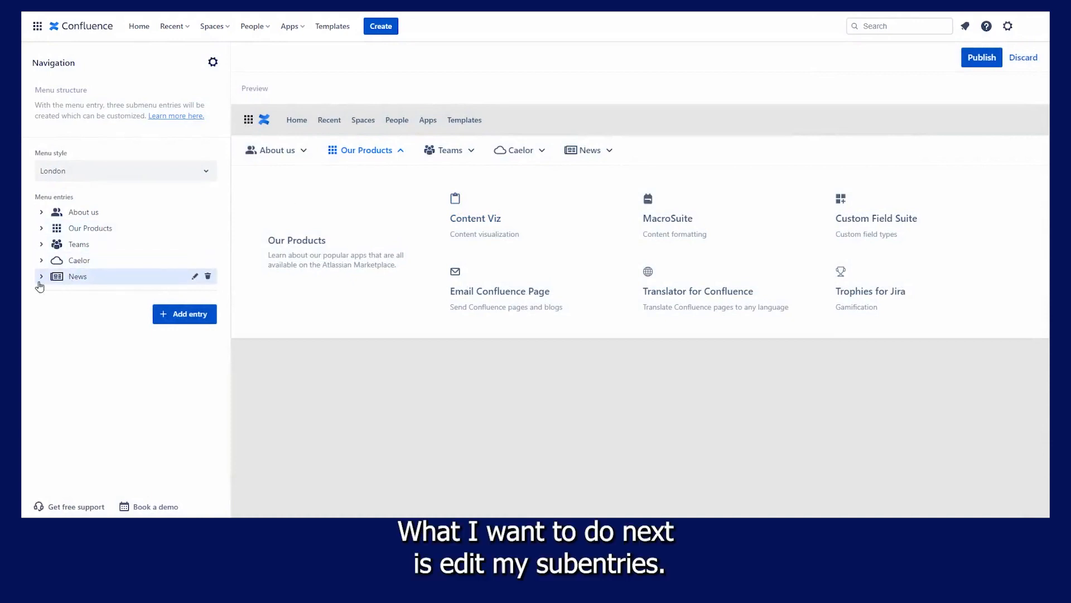
Rename the first News subentry to 'Welcome Petra!' with a party icon, no description, and save it.
left_click(194, 277)
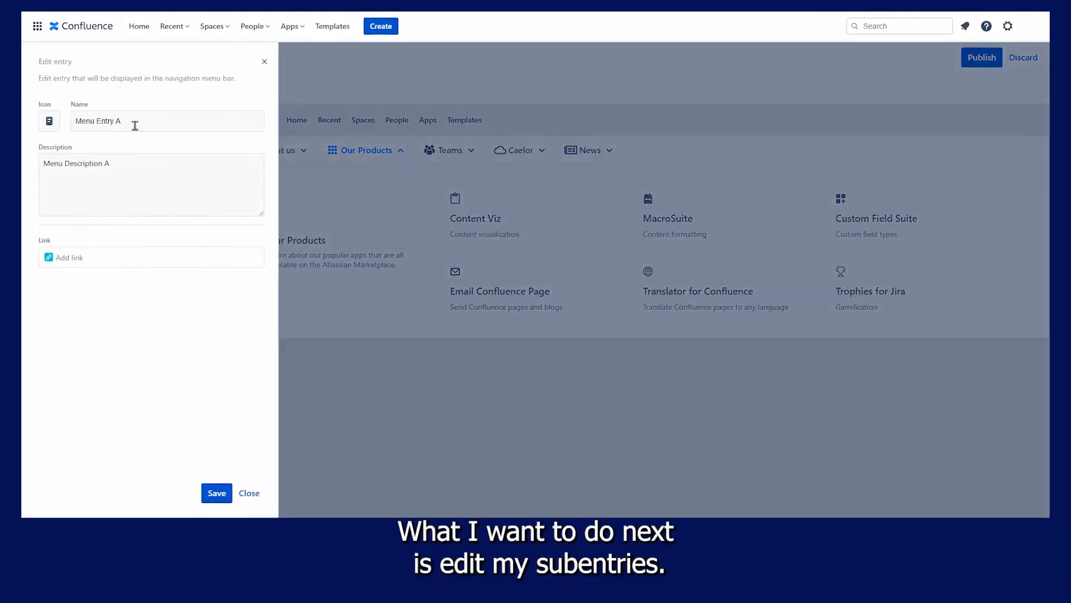
type("Welcome Petra")
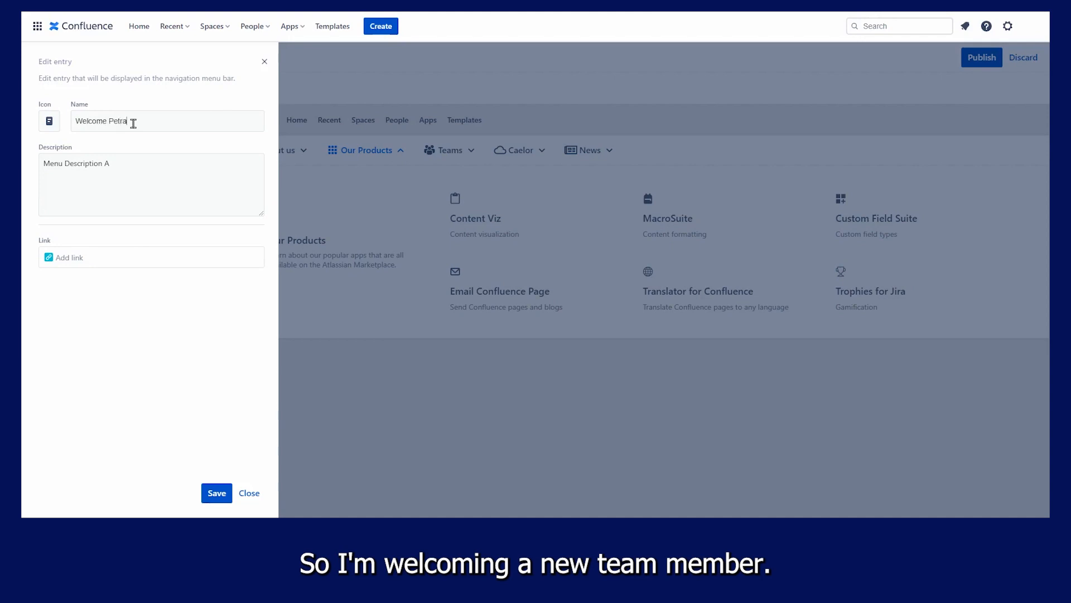
left_click(48, 120)
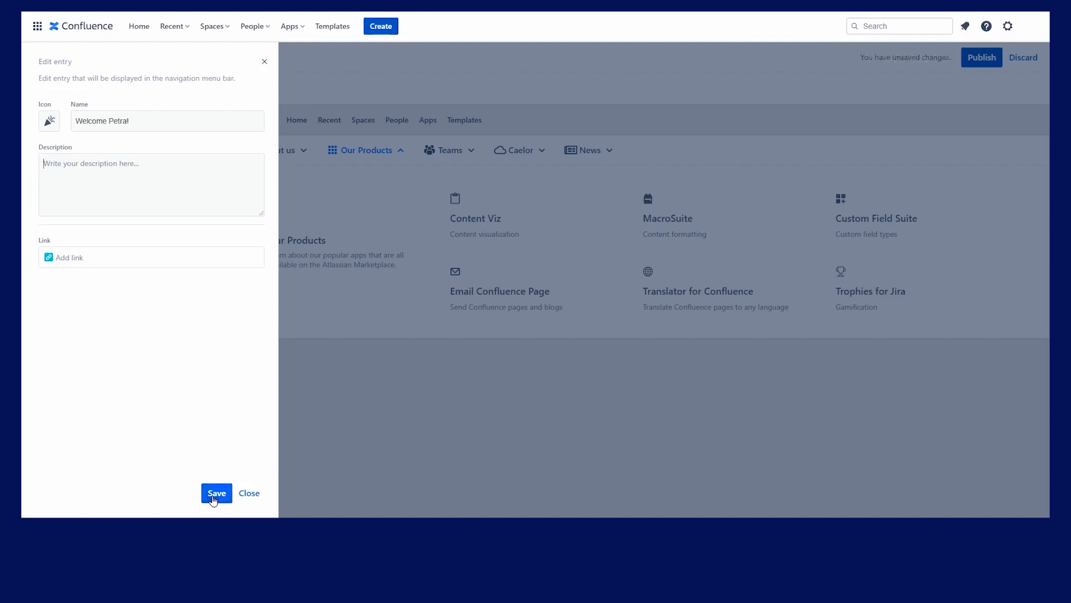
left_click(217, 492)
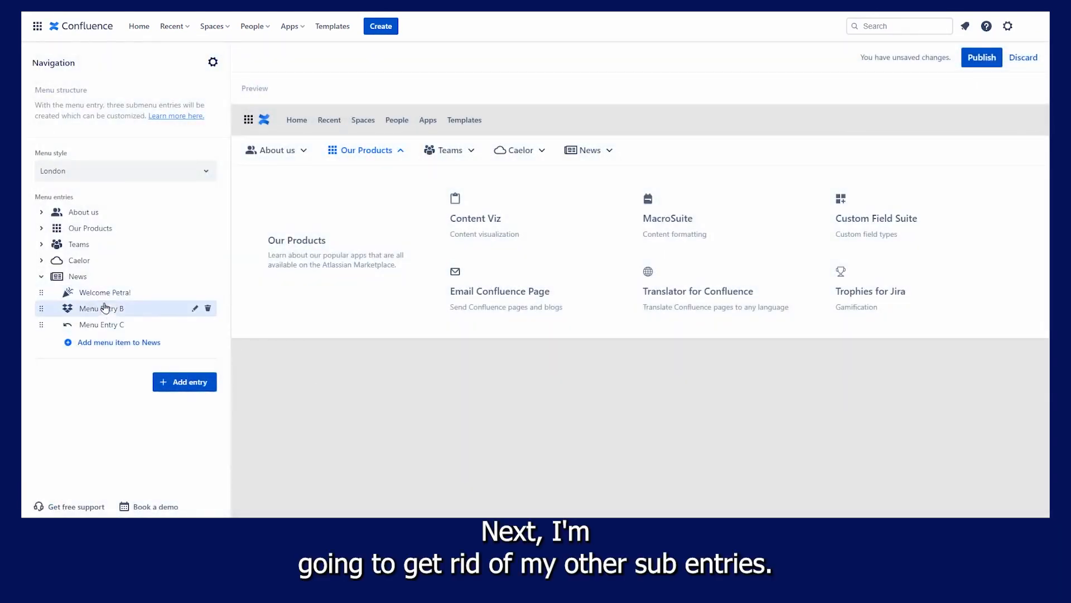
Delete Menu Entry B and Menu Entry C so News holds only Welcome Petra!
left_click(209, 308)
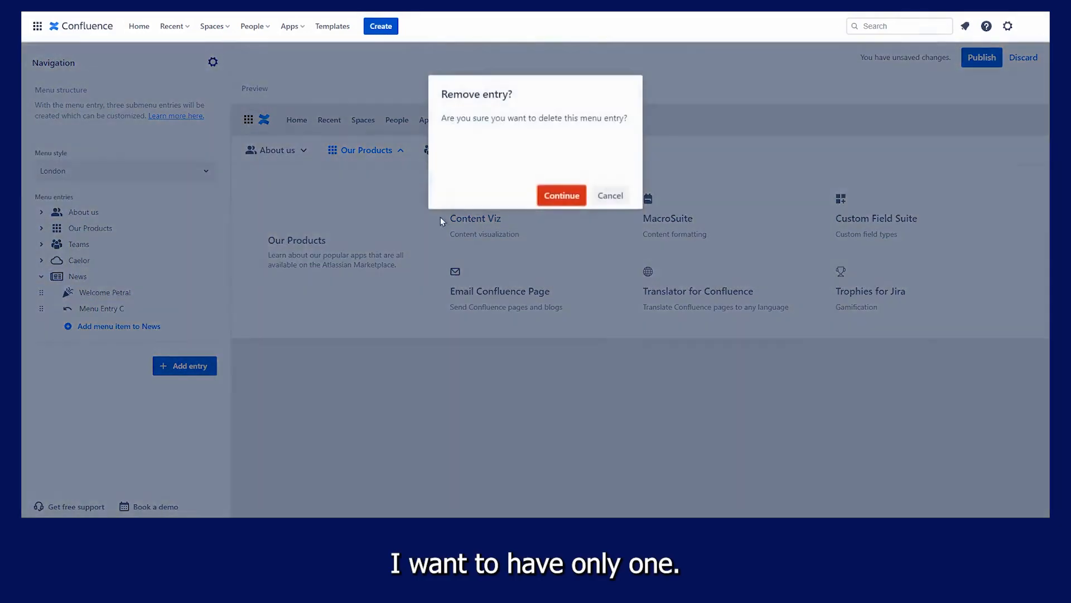
left_click(560, 194)
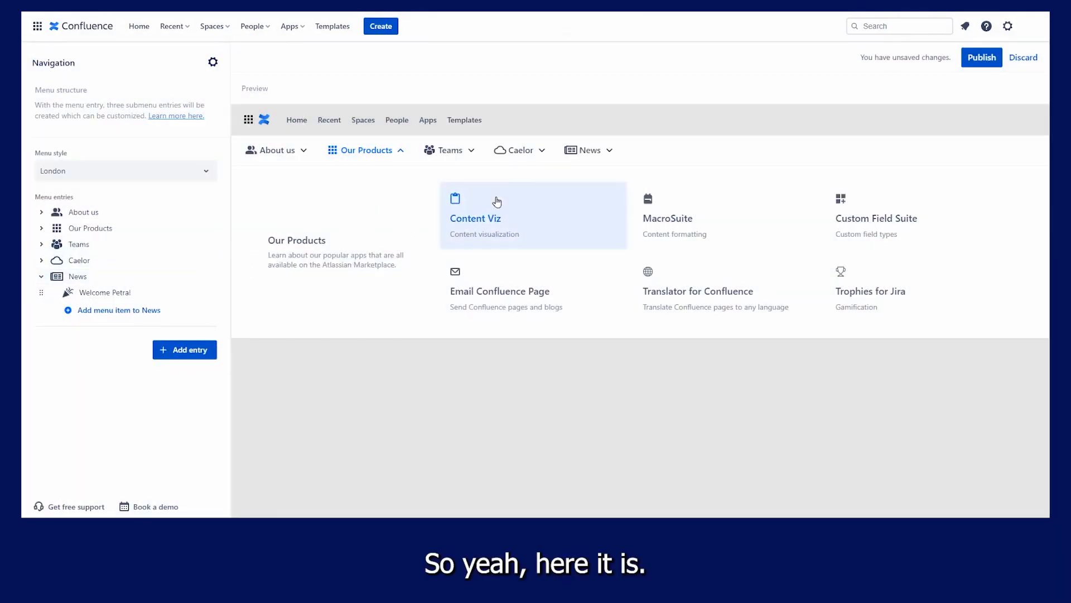
left_click(589, 149)
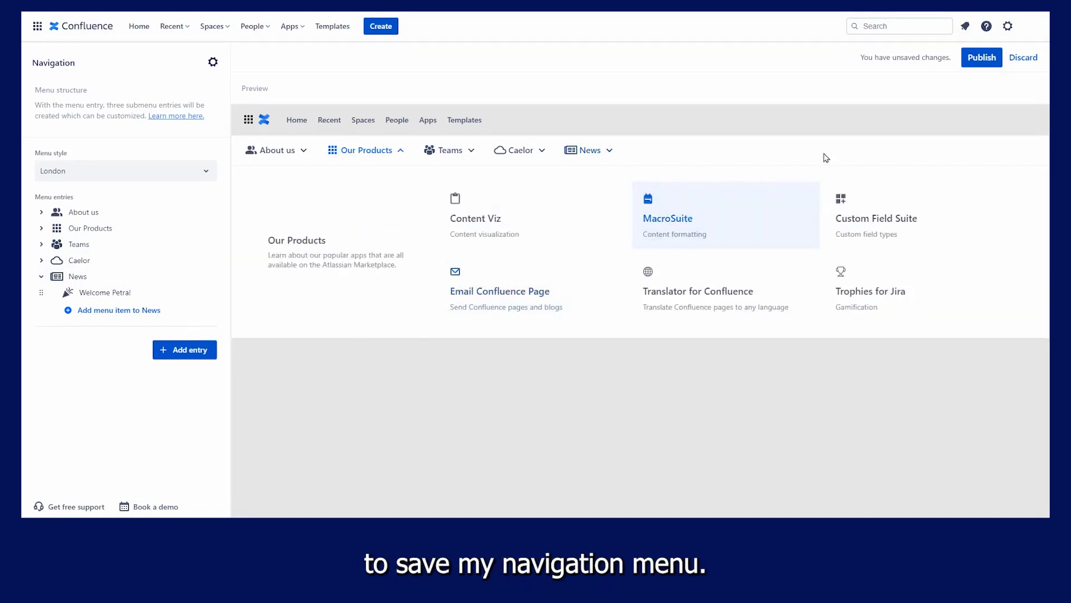
Publish the navigation menu so News appears in the page's menu bar.
left_click(981, 56)
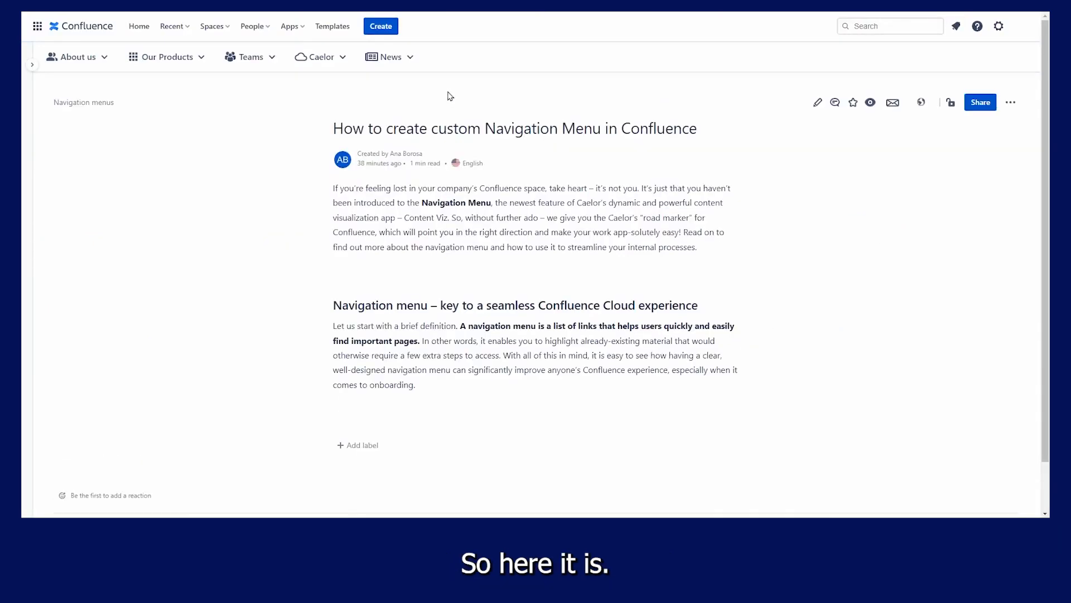
left_click(166, 57)
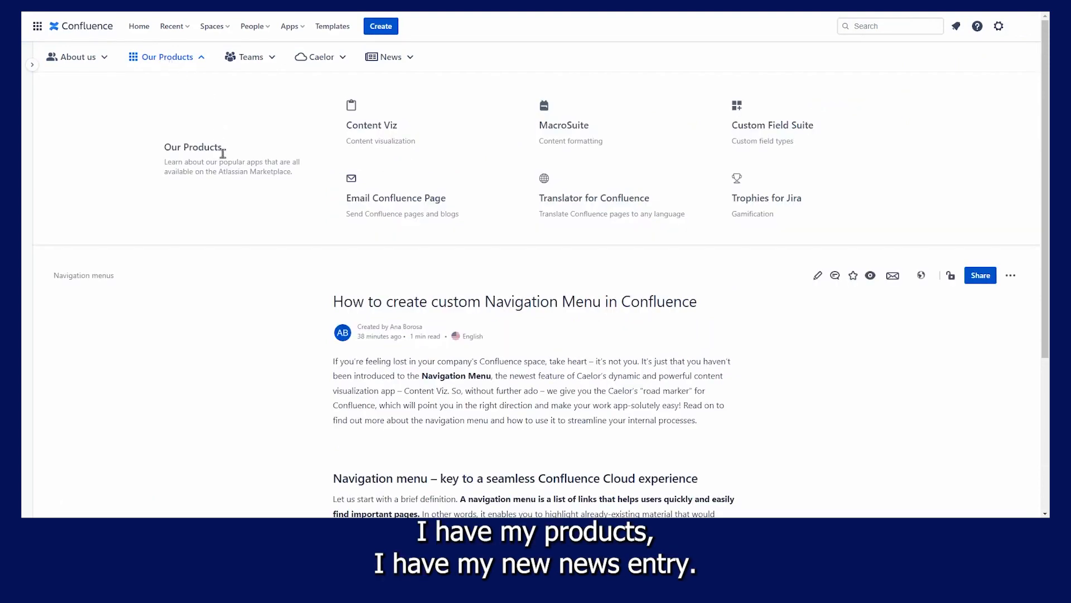
left_click(391, 57)
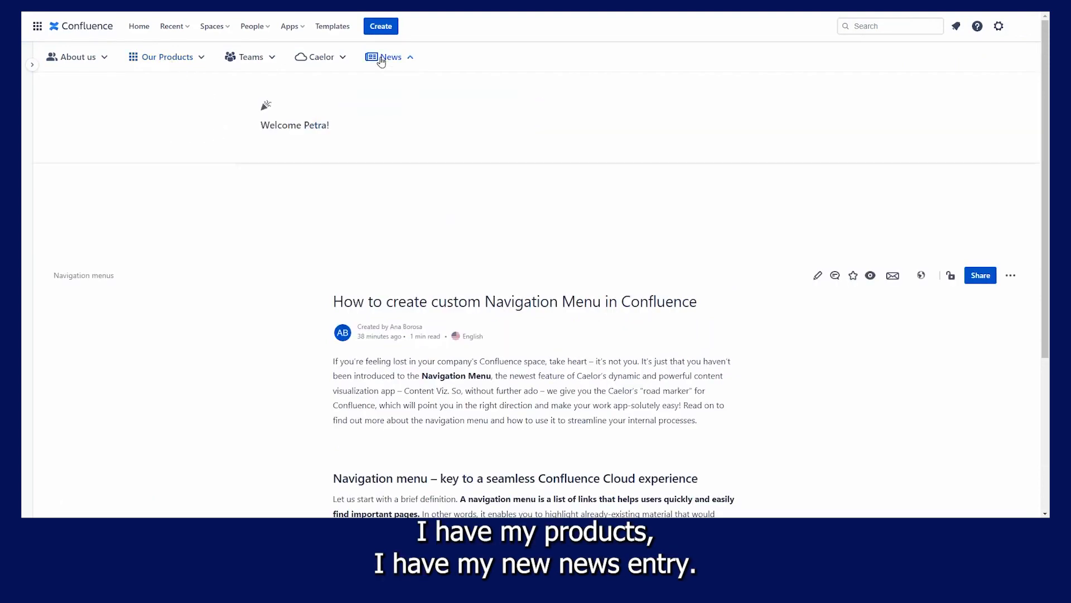
left_click(167, 57)
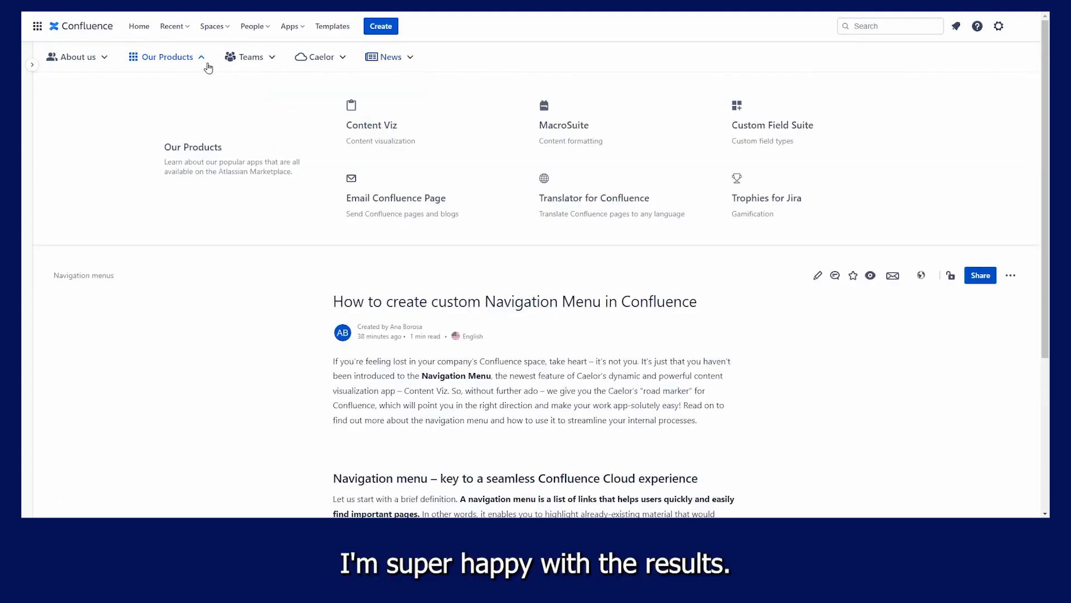